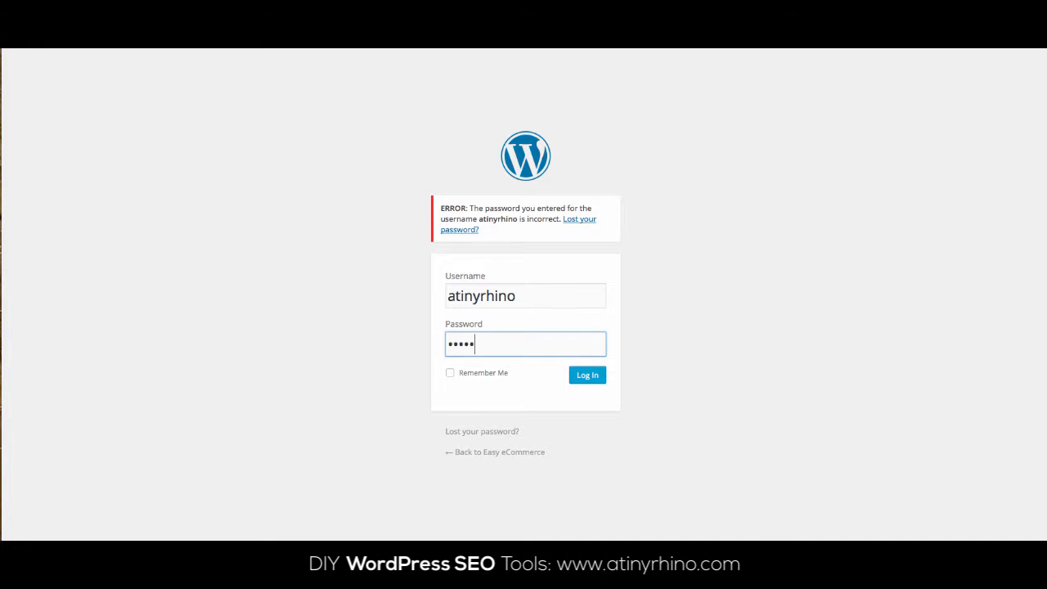
{"action": "mouse_move", "coordinate": [481, 432]}
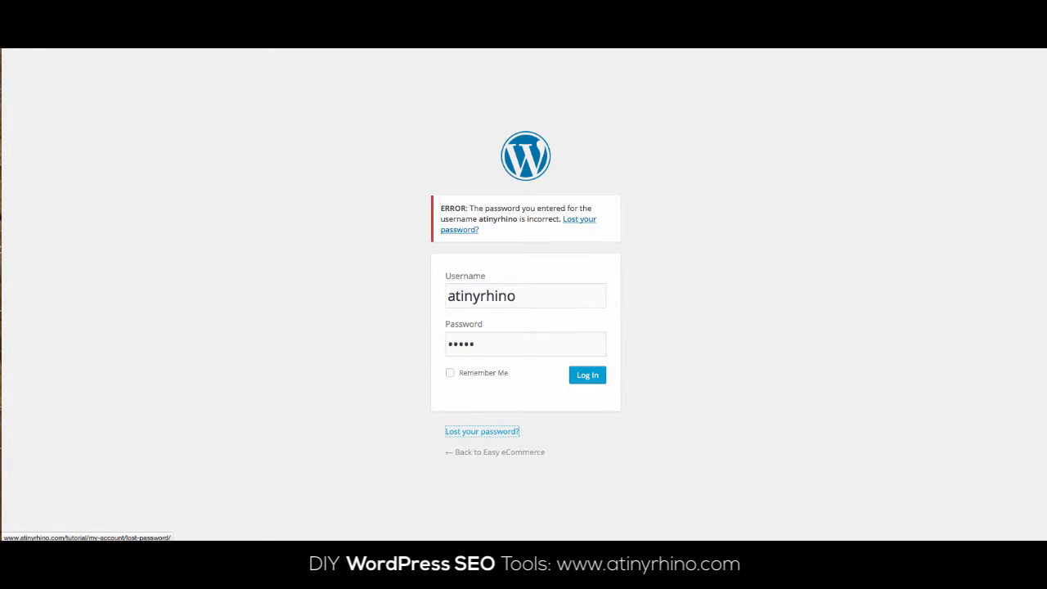
Step: Launch phpMyAdmin from cPanel's Databases section after trying password recovery
{"action": "left_click", "coordinate": [481, 432]}
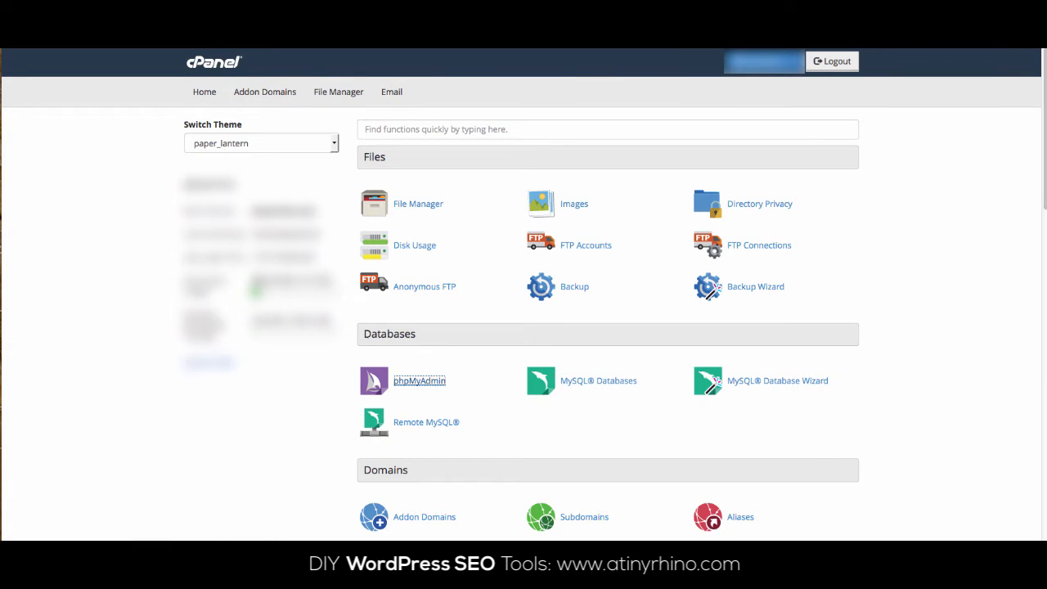
{"action": "left_click", "coordinate": [419, 379]}
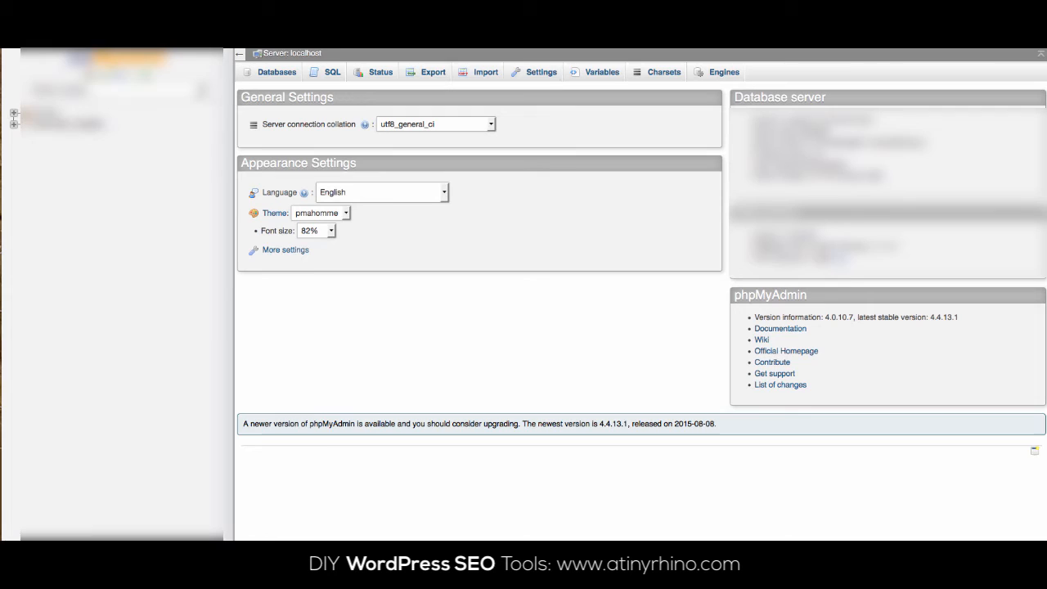
{"action": "mouse_move", "coordinate": [277, 72]}
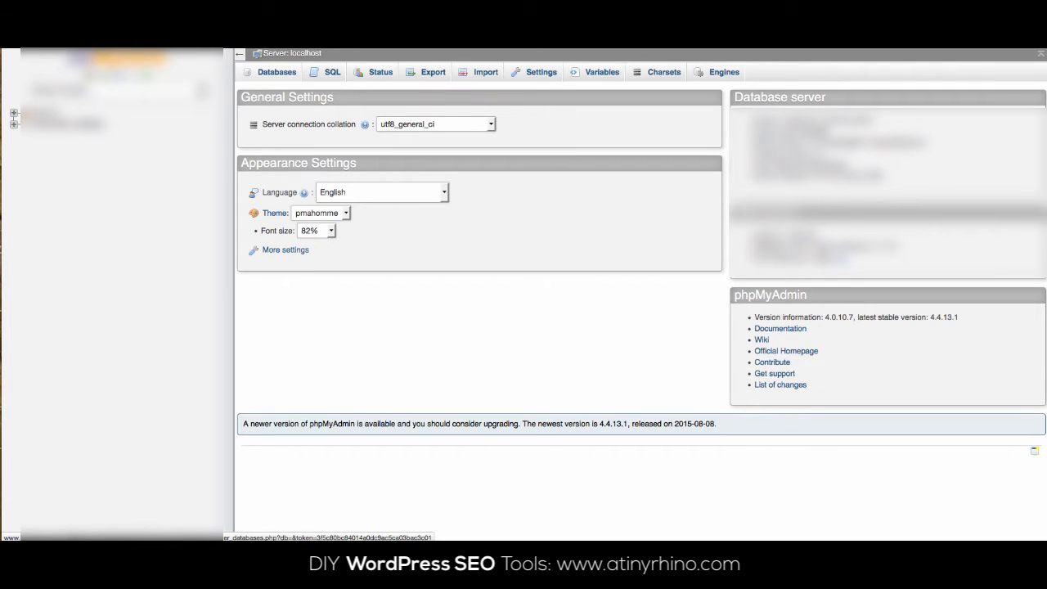
Step: Open the atinyrhi_dbtemp WordPress database from the Databases list to show its wp_ tables
{"action": "left_click", "coordinate": [276, 72]}
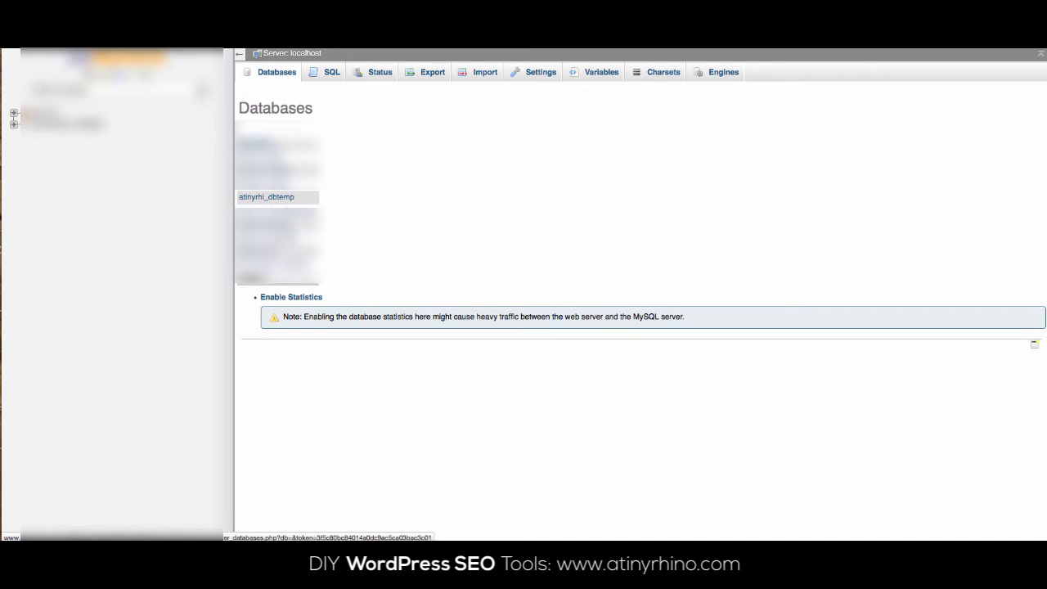
{"action": "double_click", "coordinate": [265, 197]}
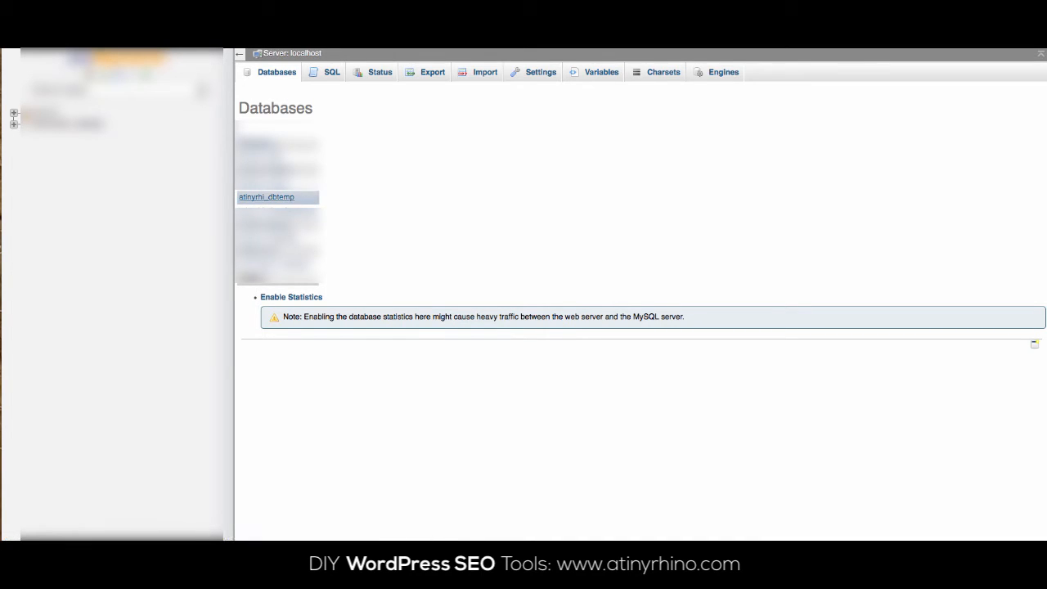
{"action": "mouse_move", "coordinate": [277, 196]}
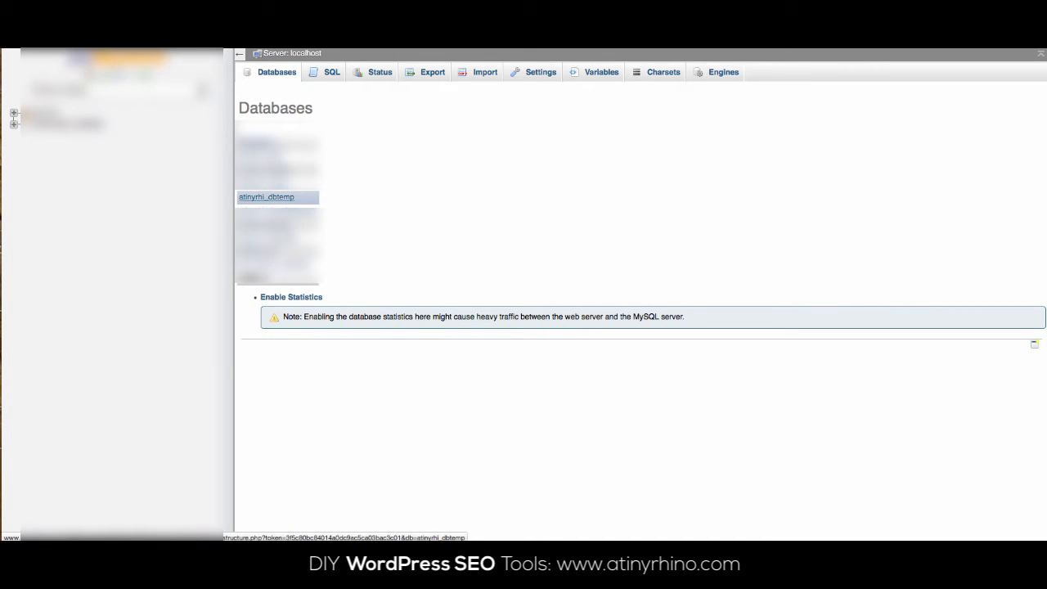
{"action": "left_click", "coordinate": [265, 197]}
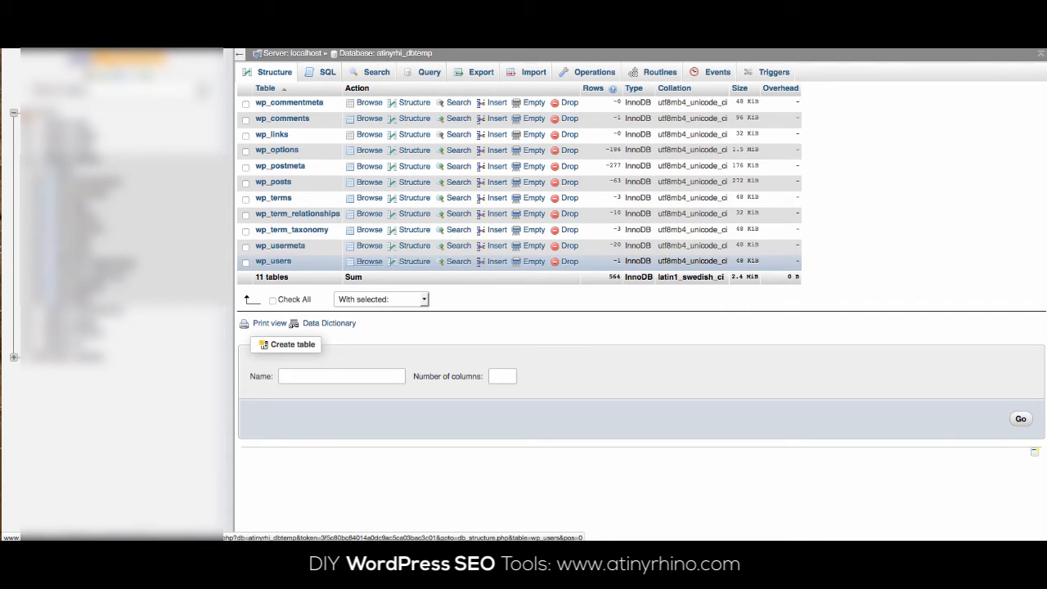
Step: Browse the wp_users table of the WordPress database
{"action": "left_click", "coordinate": [370, 262]}
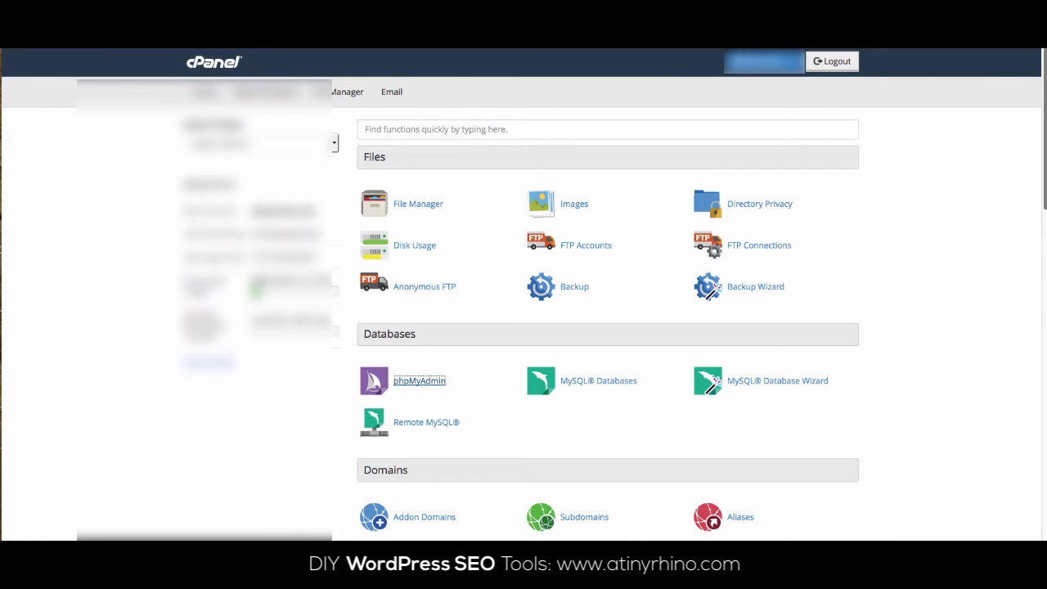
Step: Scroll the cPanel home down to the Databases section to reach phpMyAdmin again
{"action": "scroll", "scroll_direction": "down", "scroll_amount": 3}
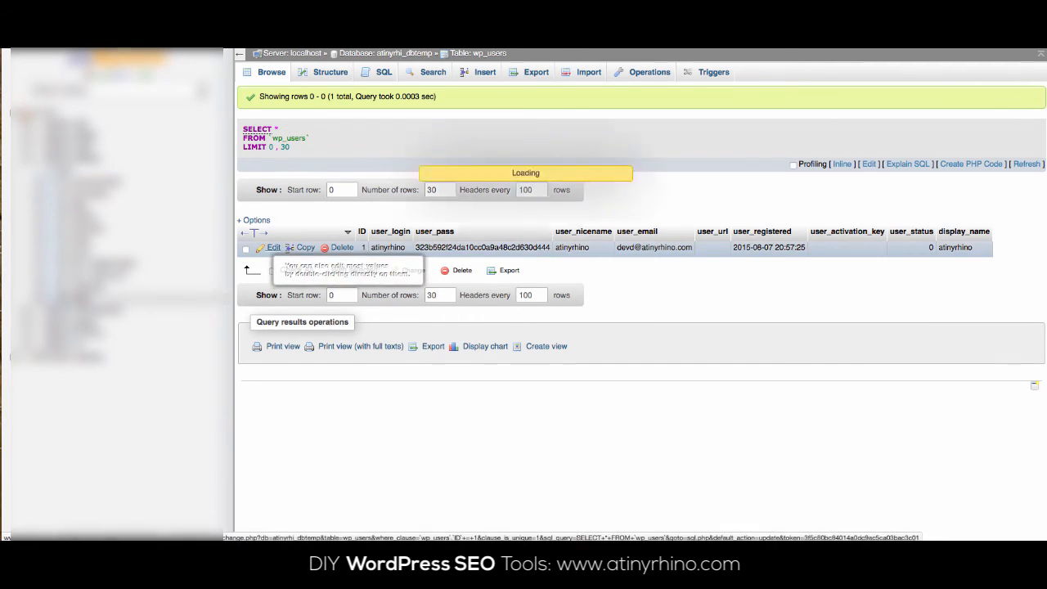
Step: Edit the atinyrhino row in wp_users
{"action": "left_click", "coordinate": [271, 247]}
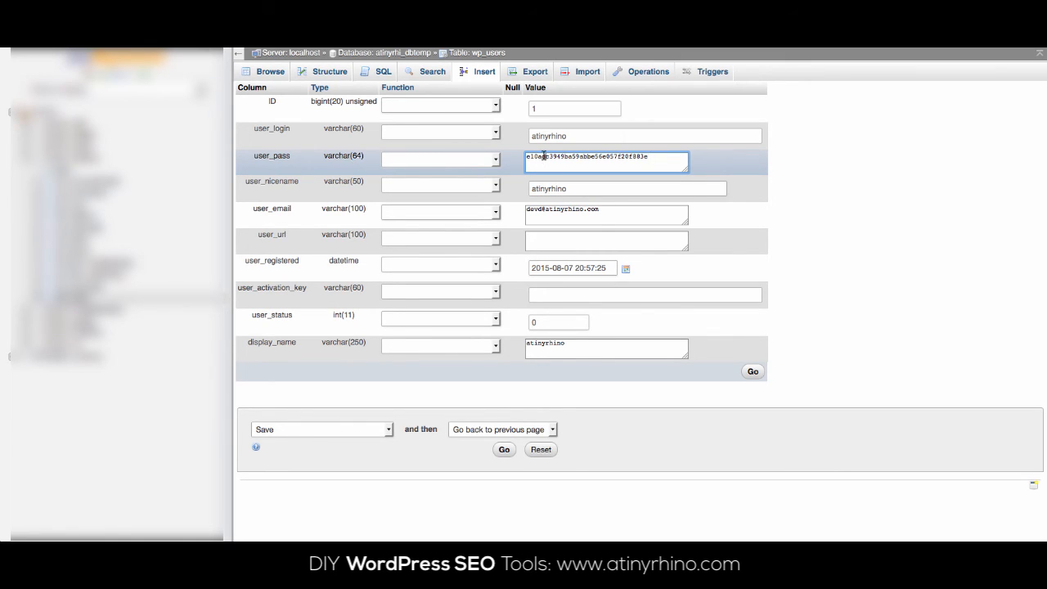
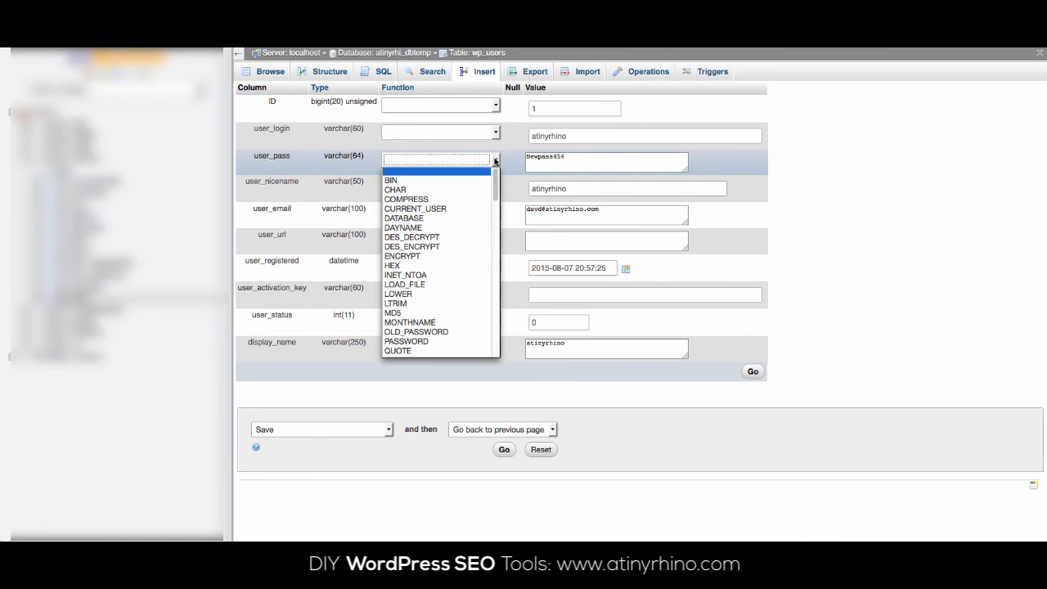
{"action": "mouse_move", "coordinate": [409, 313]}
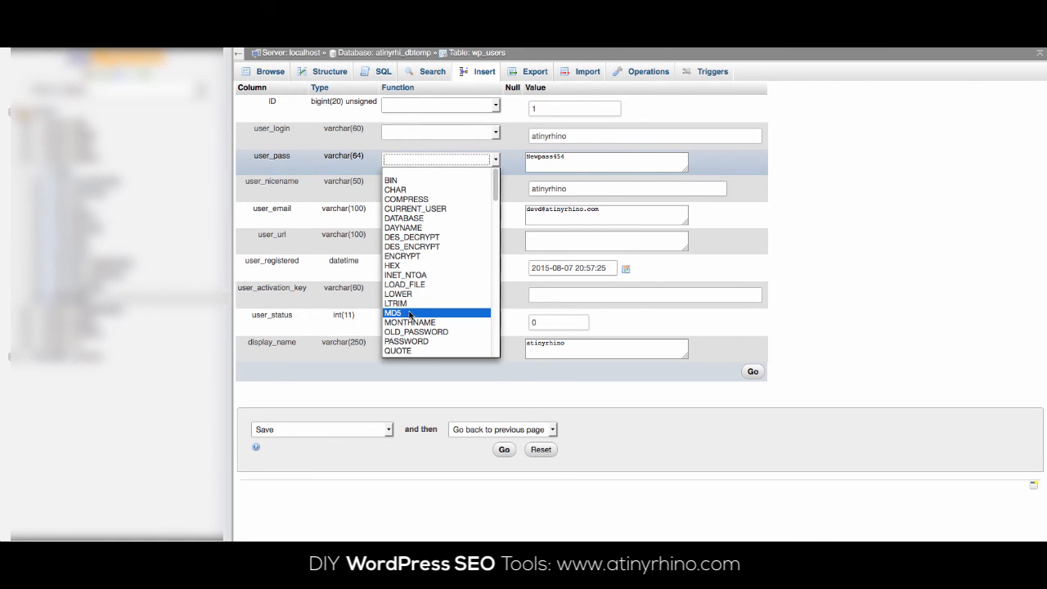
{"action": "left_click", "coordinate": [392, 312]}
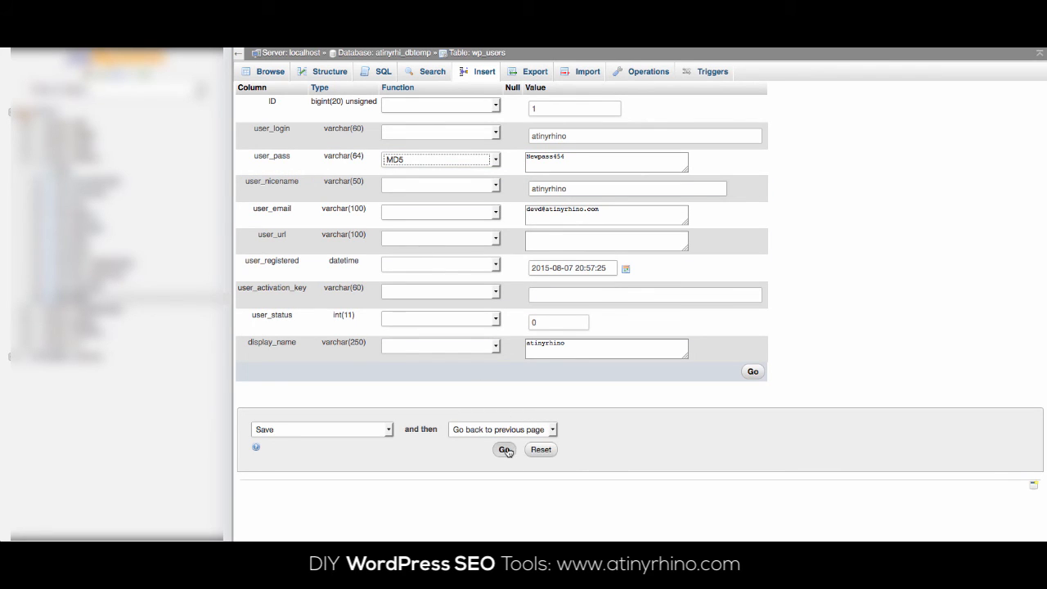
{"action": "mouse_move", "coordinate": [504, 464]}
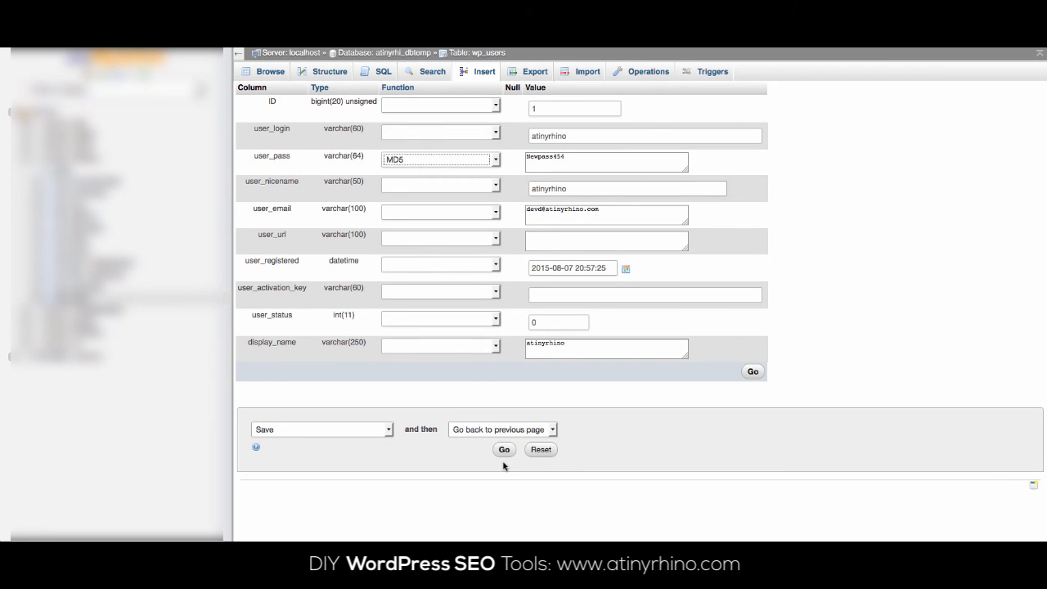
{"action": "mouse_move", "coordinate": [483, 488]}
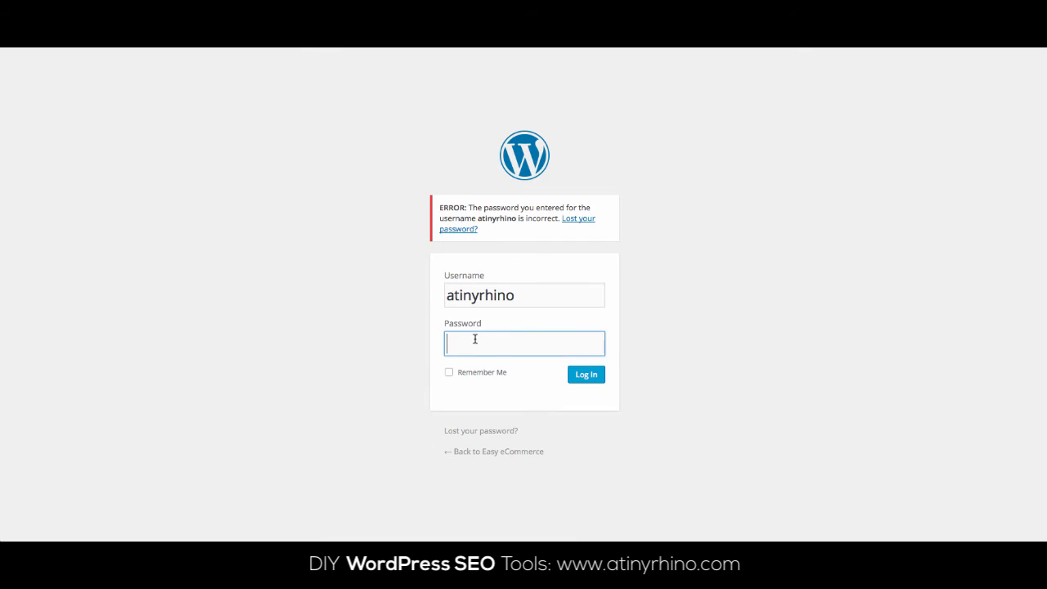
Step: Log in to WordPress as atinyrhino with the new password and reach the admin dashboard
{"action": "type", "text": "password"}
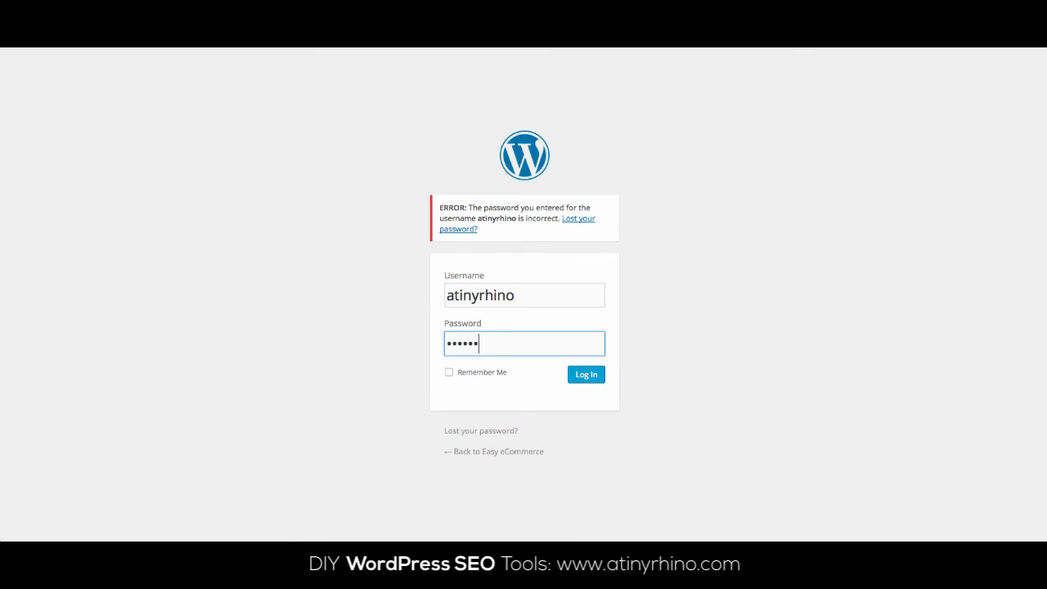
{"action": "left_click", "coordinate": [586, 373]}
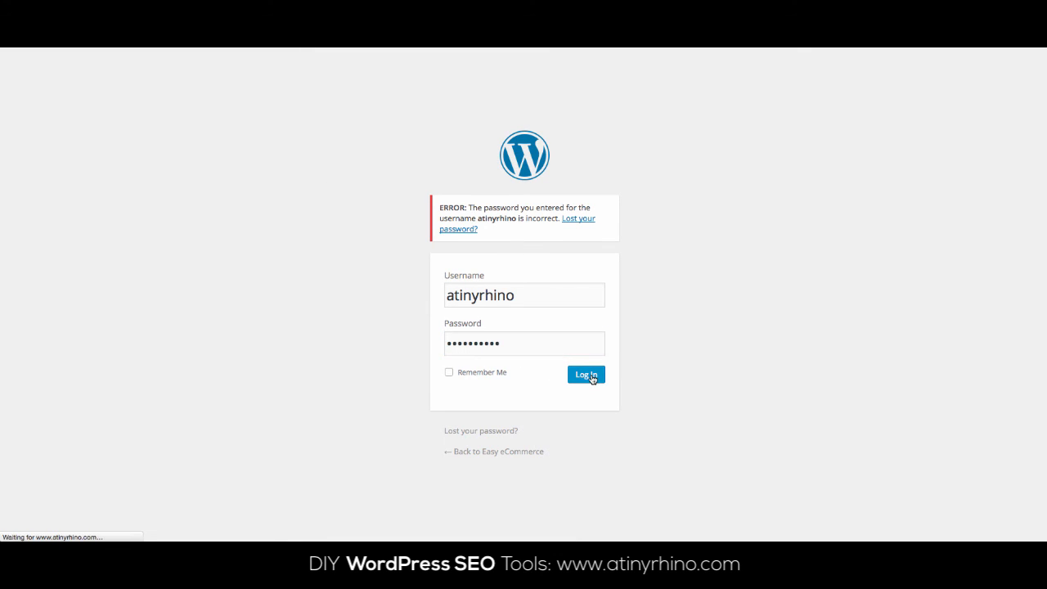
{"action": "left_click", "coordinate": [585, 375]}
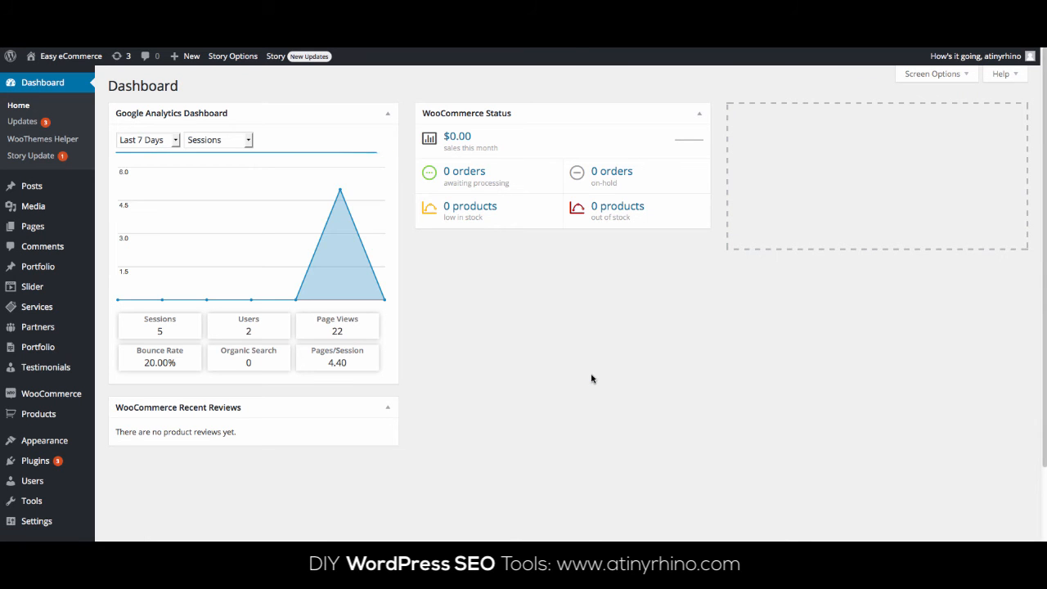
{"action": "mouse_move", "coordinate": [356, 113]}
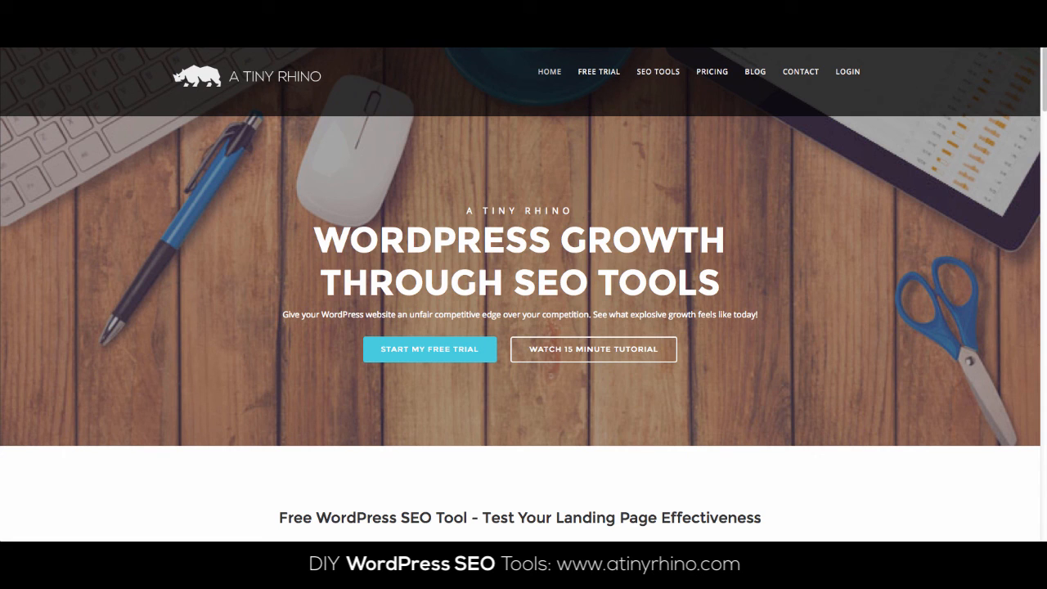
{"action": "scroll", "scroll_direction": "down", "scroll_amount": 3}
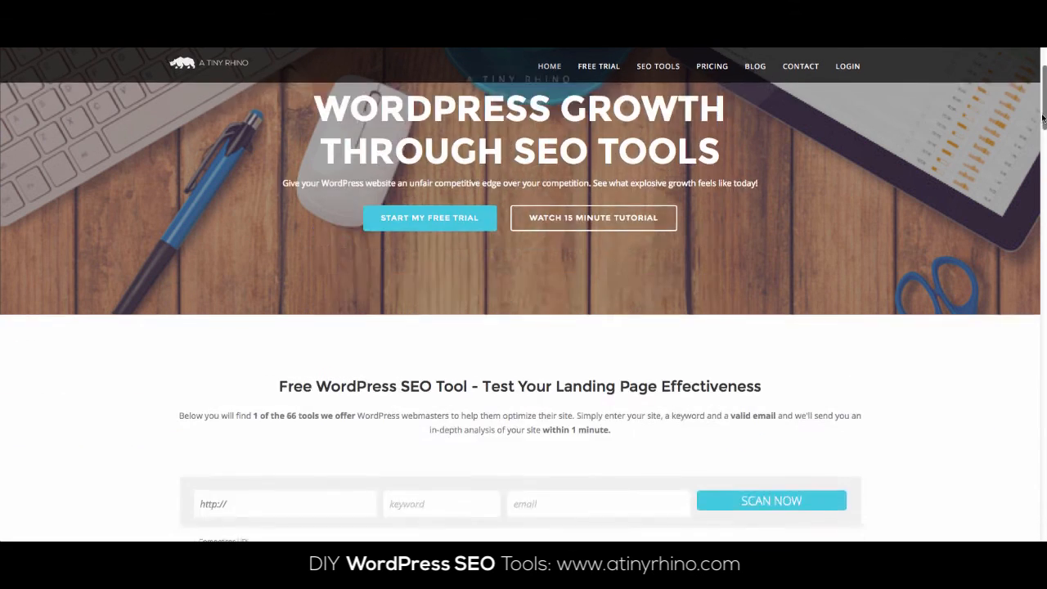
{"action": "scroll", "scroll_direction": "down", "scroll_amount": 3}
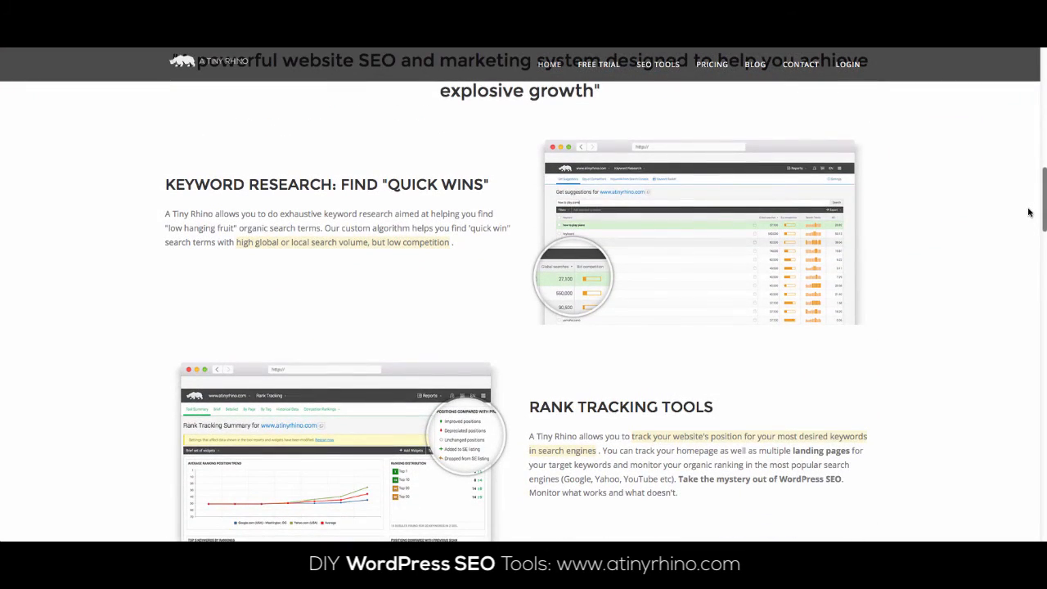
{"action": "scroll", "scroll_direction": "down", "scroll_amount": 3}
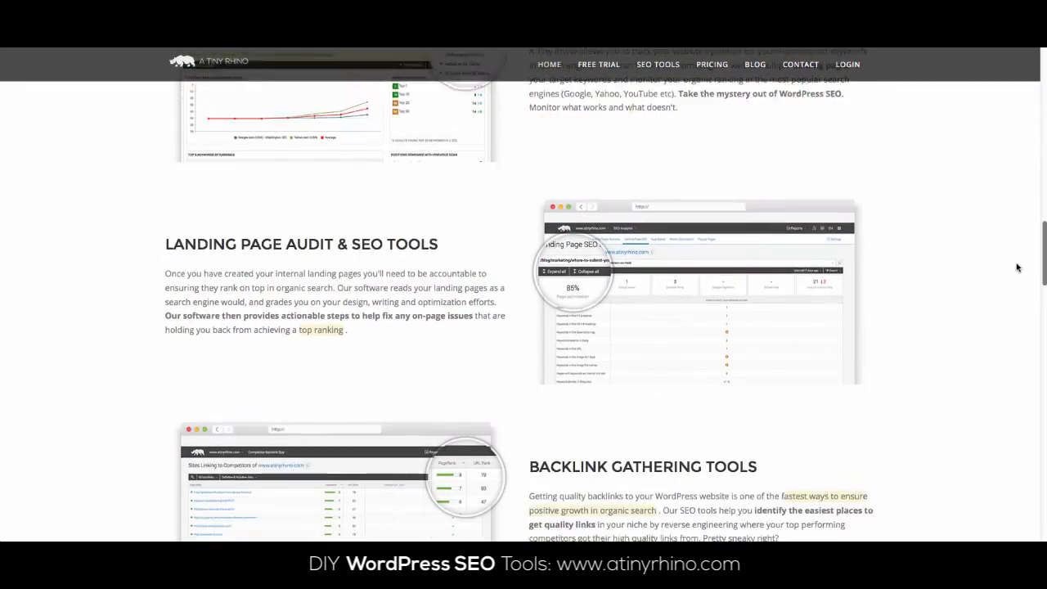
{"action": "scroll", "scroll_direction": "down", "scroll_amount": 3}
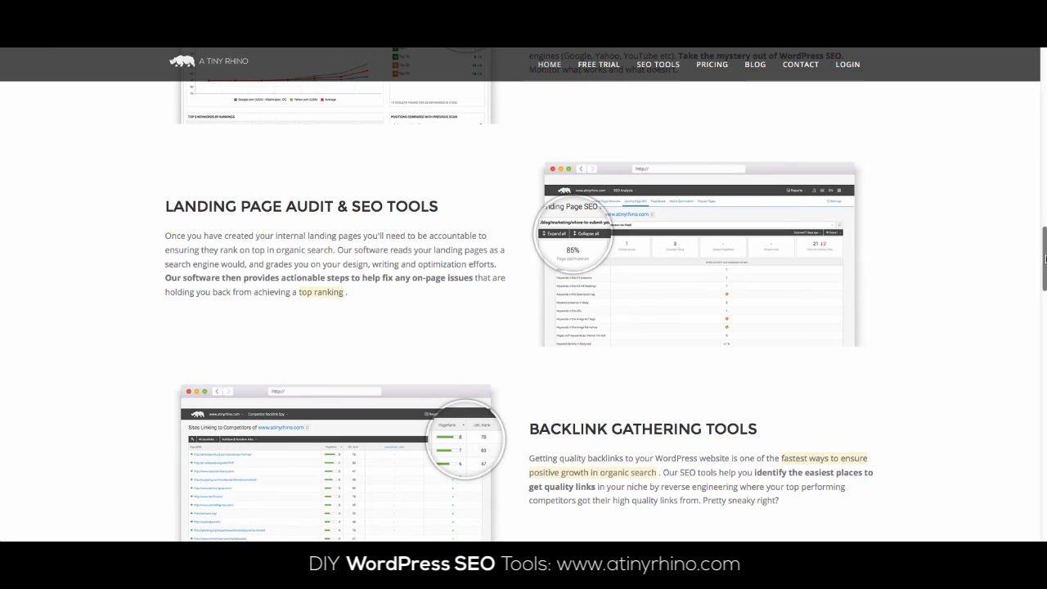